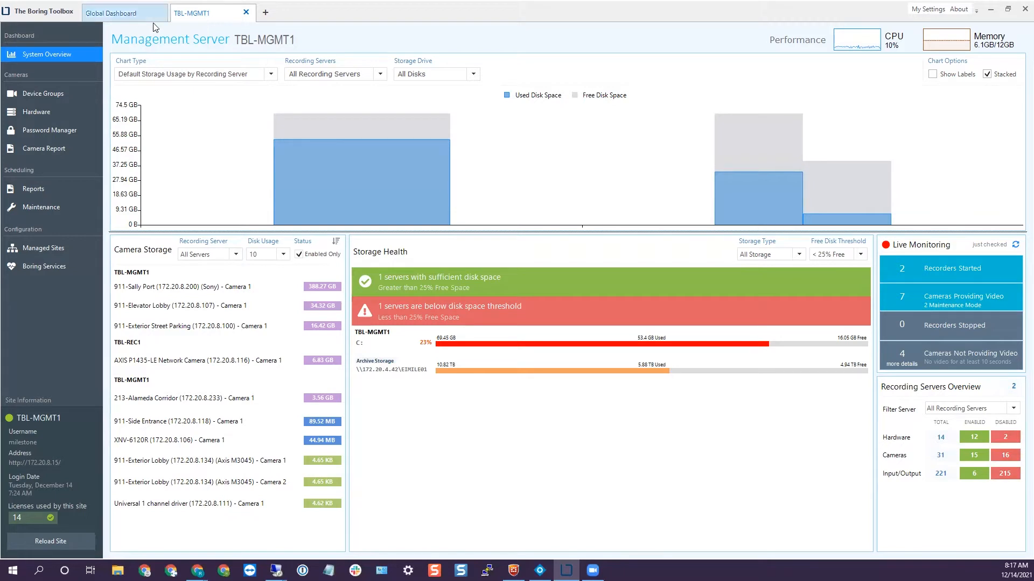
Step: Start connecting another server in a new tab, then cancel the login
left_click(123, 12)
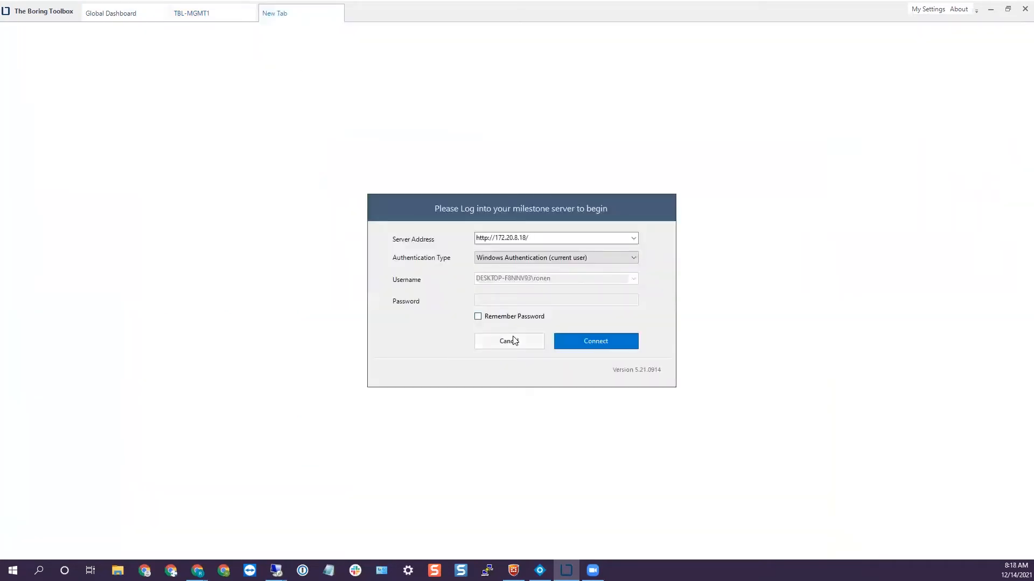
left_click(594, 341)
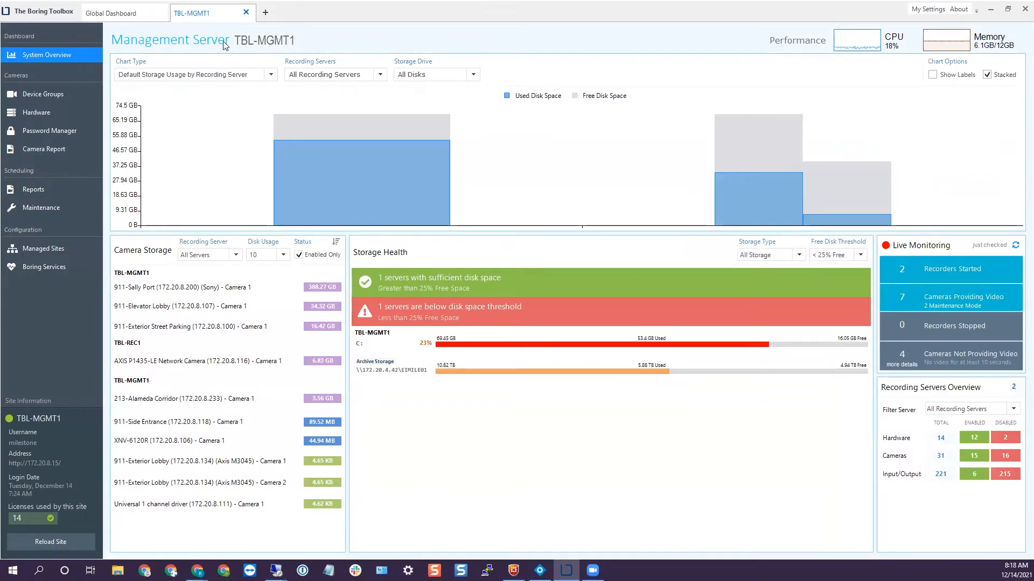
mouse_move(249, 39)
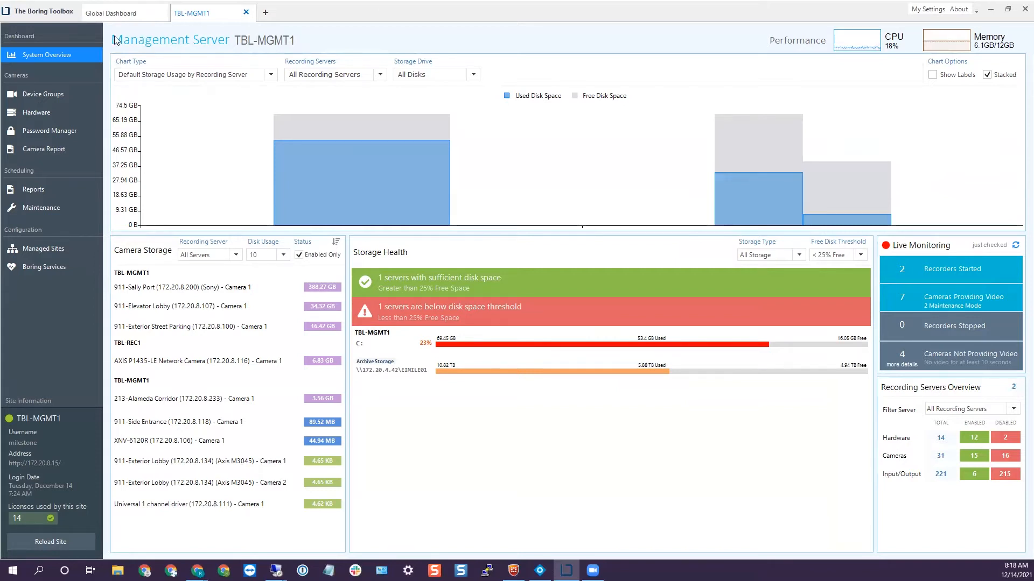
mouse_move(656, 39)
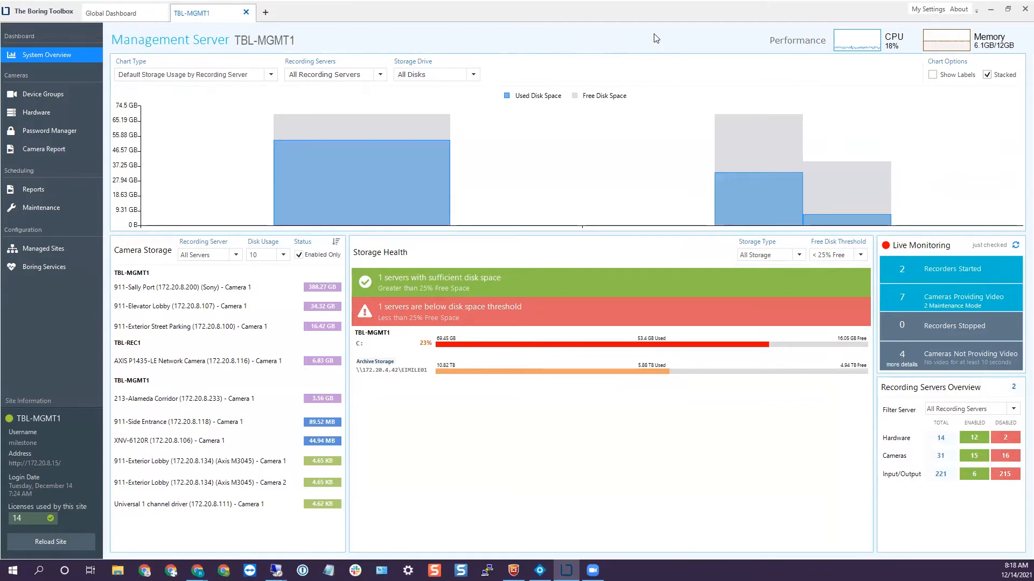
mouse_move(184, 122)
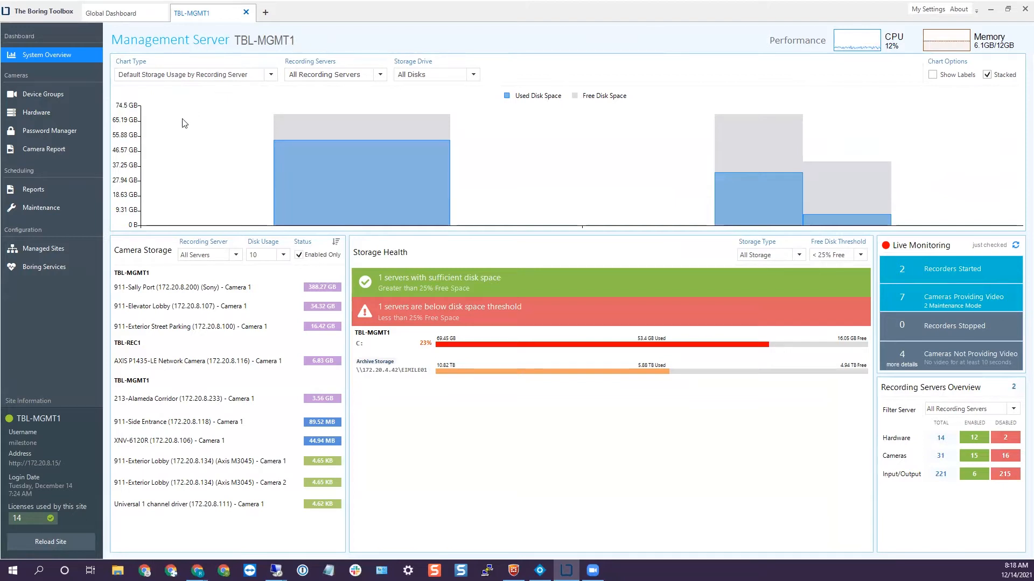
mouse_move(636, 131)
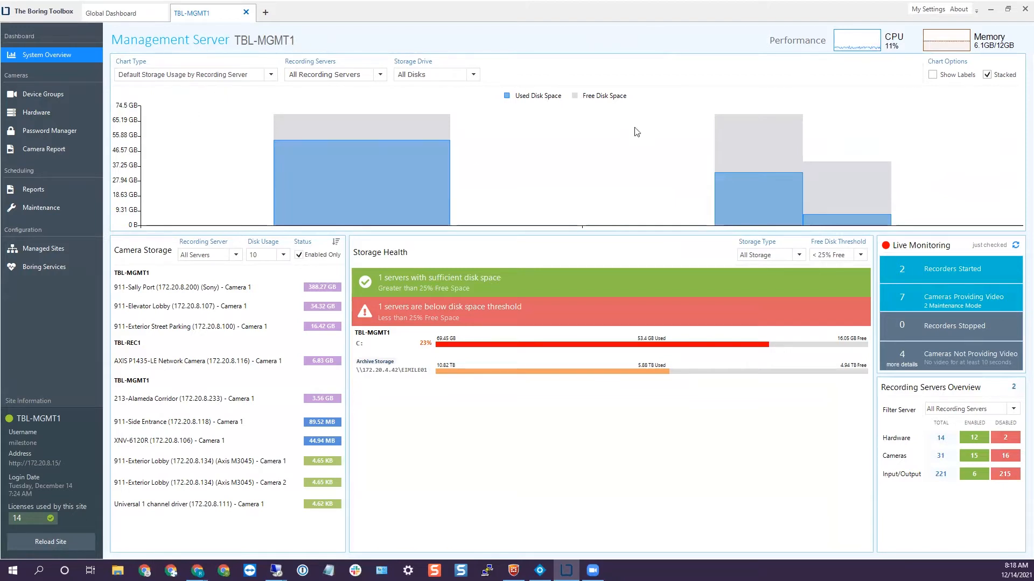
mouse_move(262, 437)
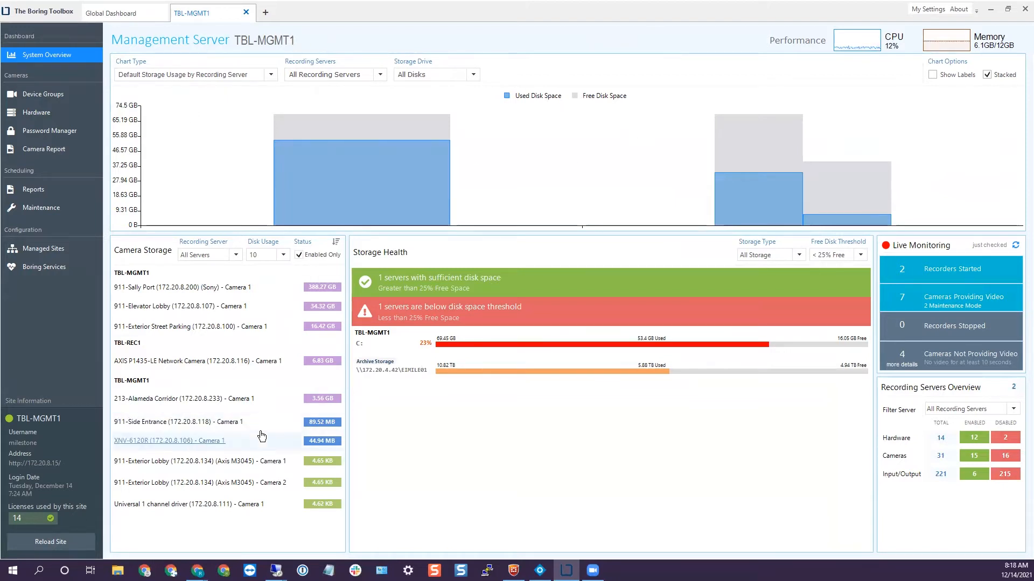
mouse_move(274, 390)
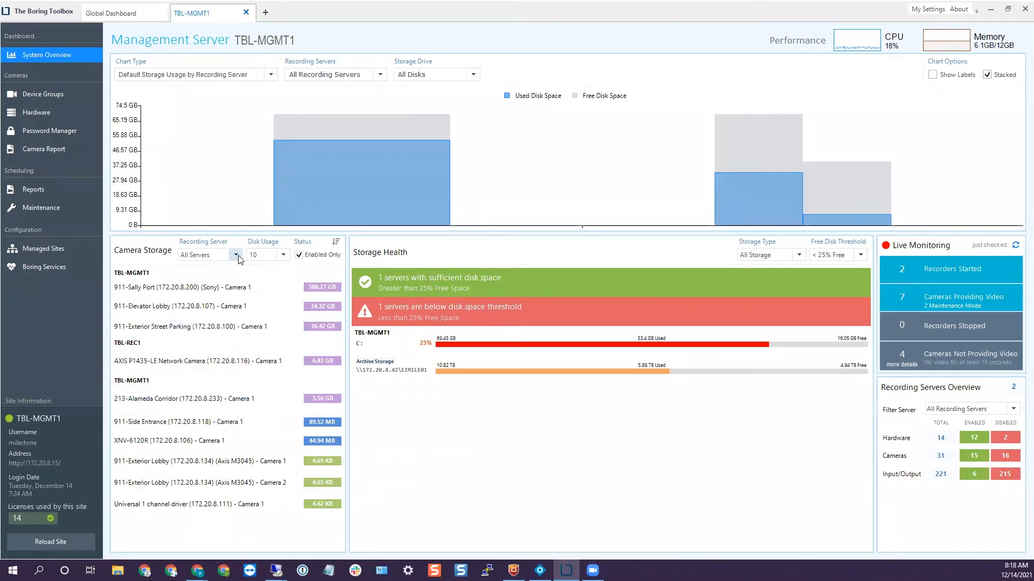
Step: Peek at the top camera count choices, then review My Settings defaults and dismiss without saving
left_click(283, 255)
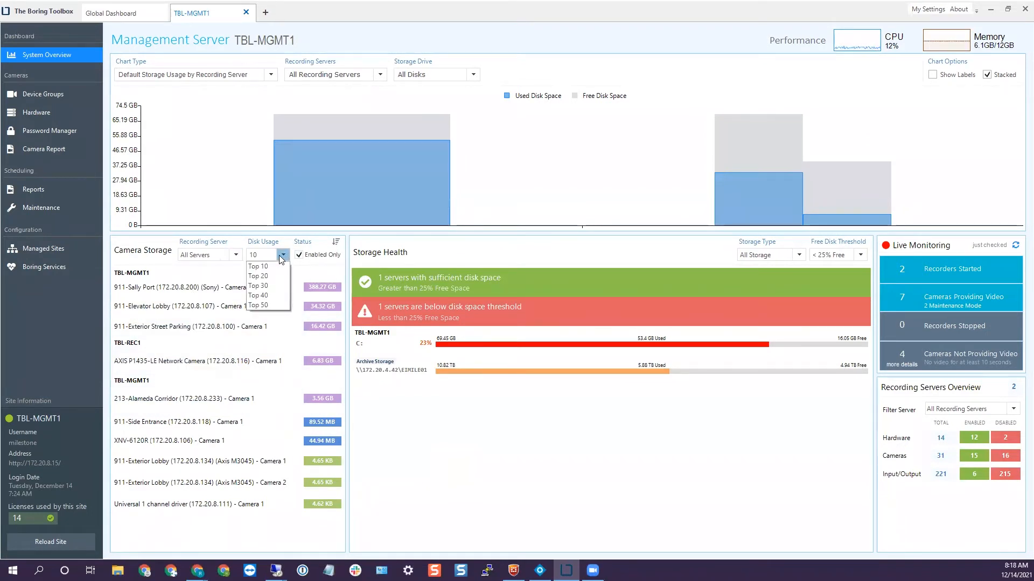
left_click(798, 255)
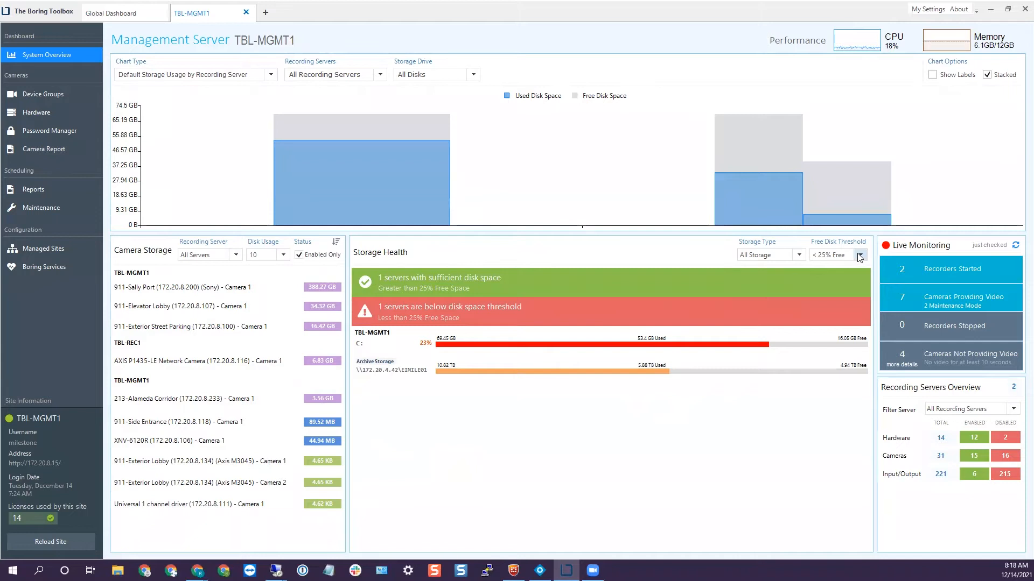
mouse_move(901, 91)
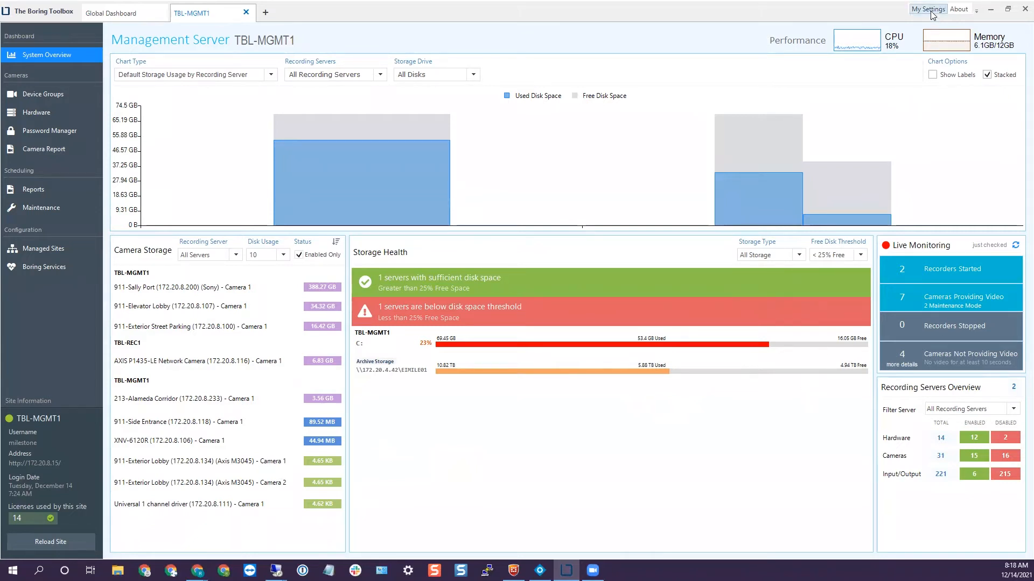
left_click(927, 9)
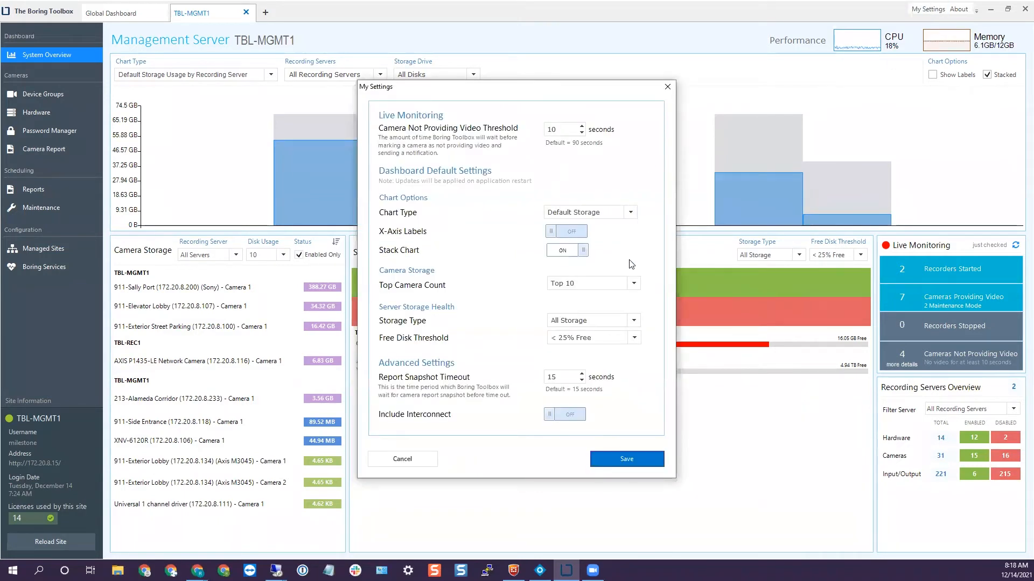
left_click(632, 283)
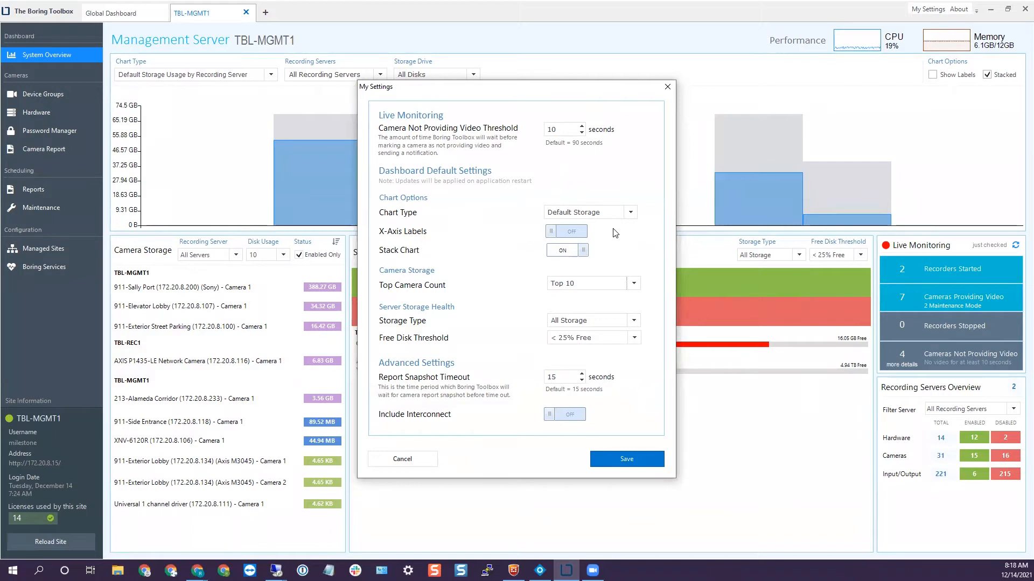
mouse_move(618, 162)
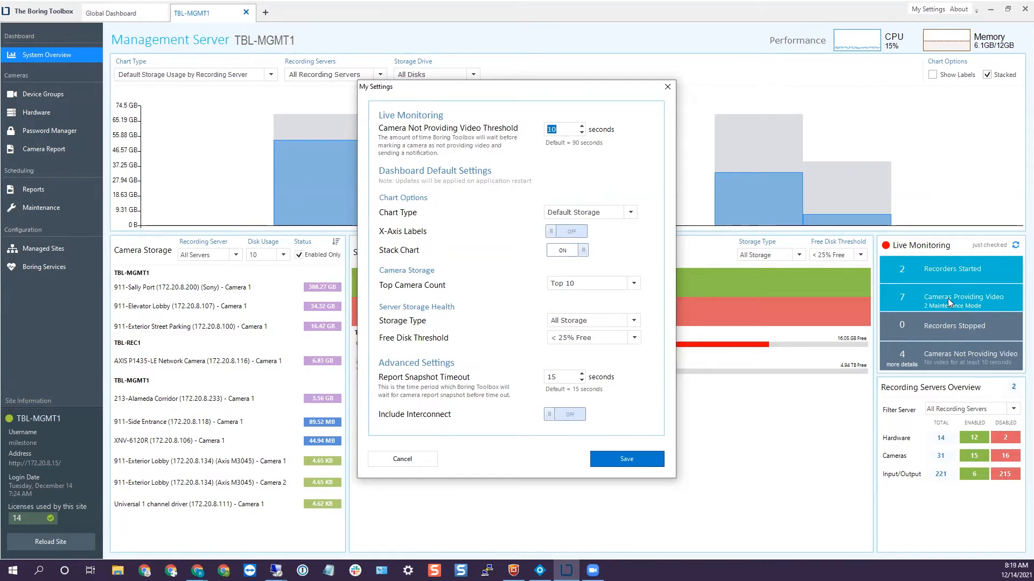
left_click(402, 458)
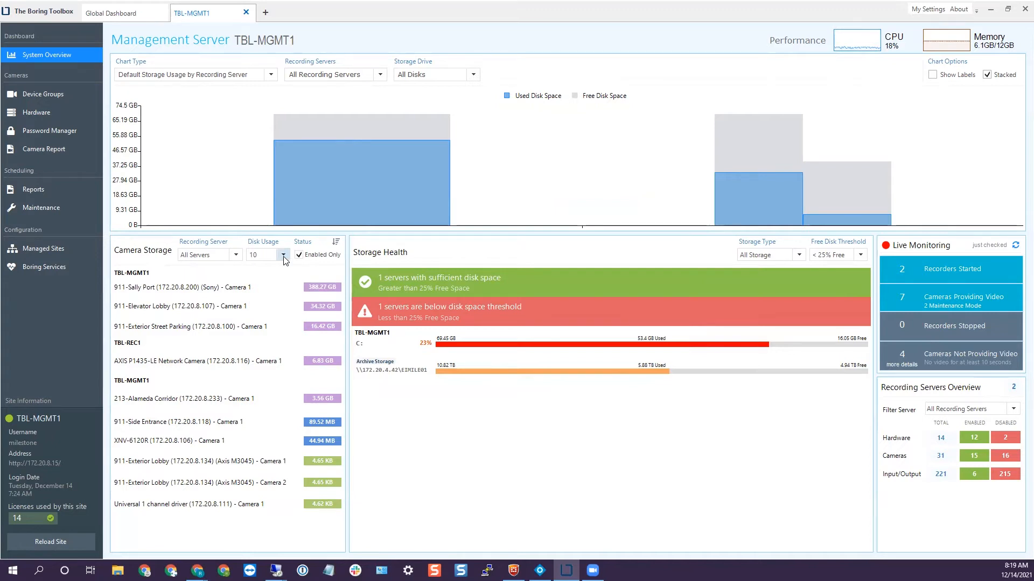
Step: Review the top camera count and recording server filter choices in Camera Storage
left_click(283, 255)
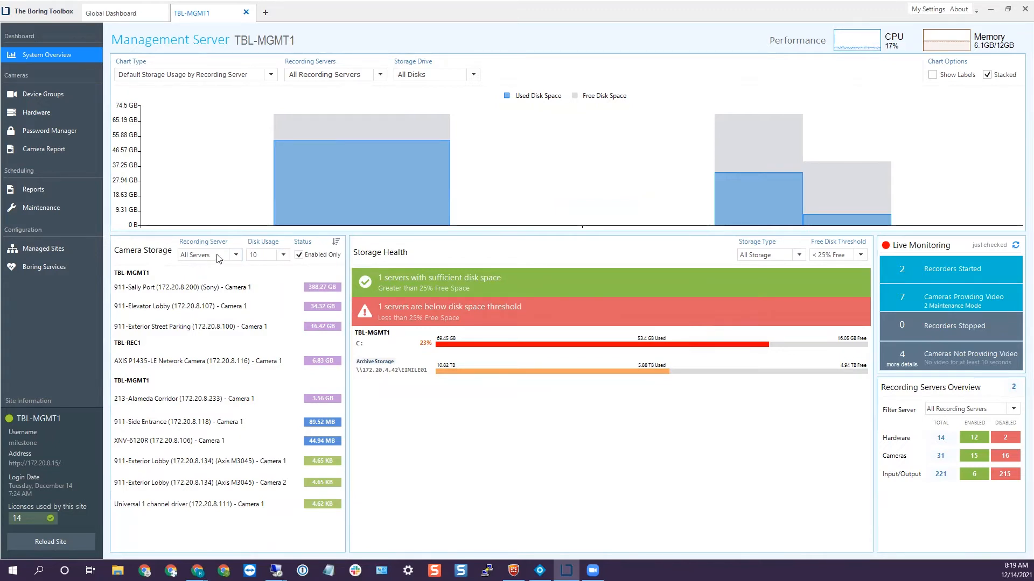
left_click(235, 256)
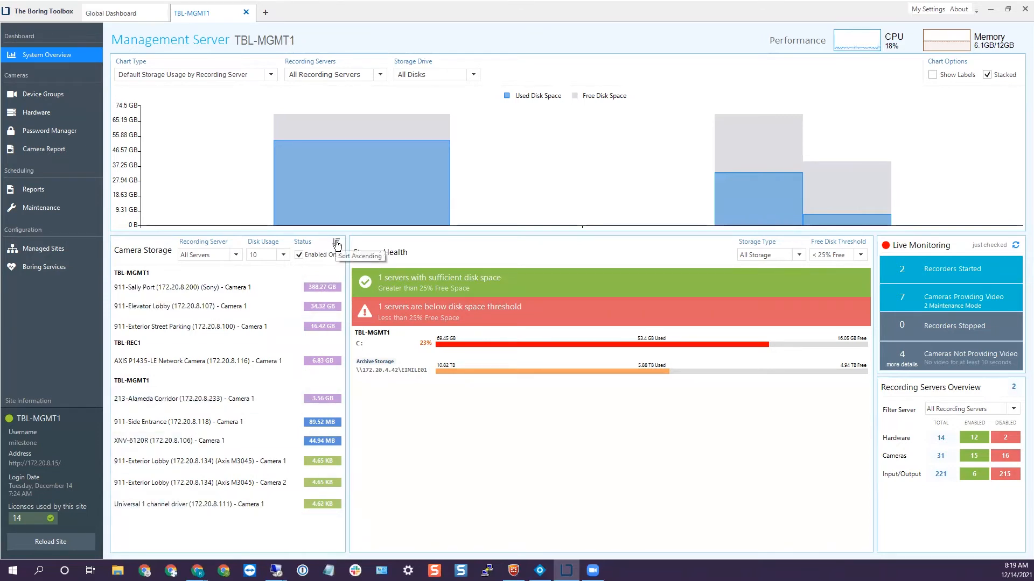
left_click(335, 245)
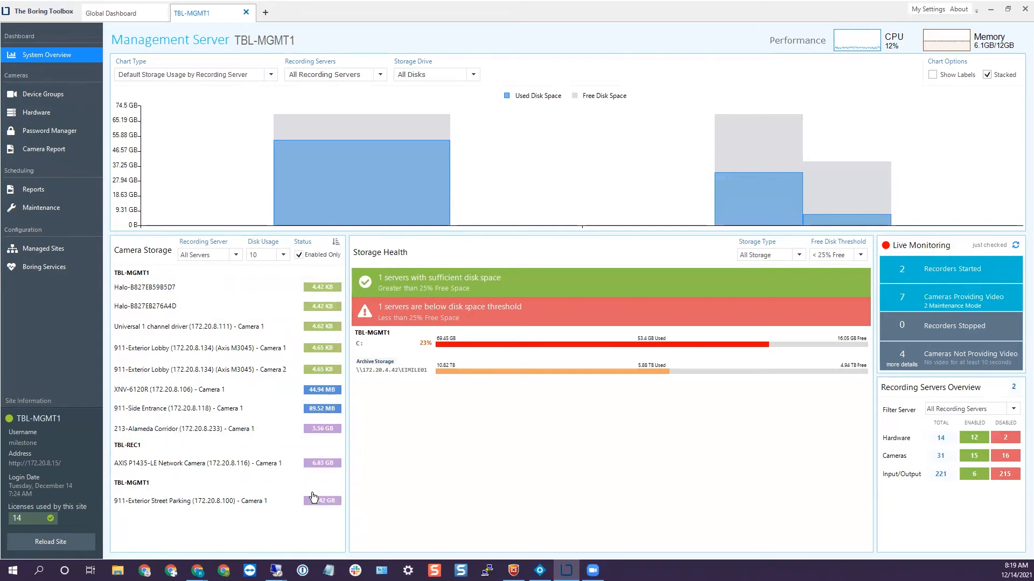
mouse_move(311, 292)
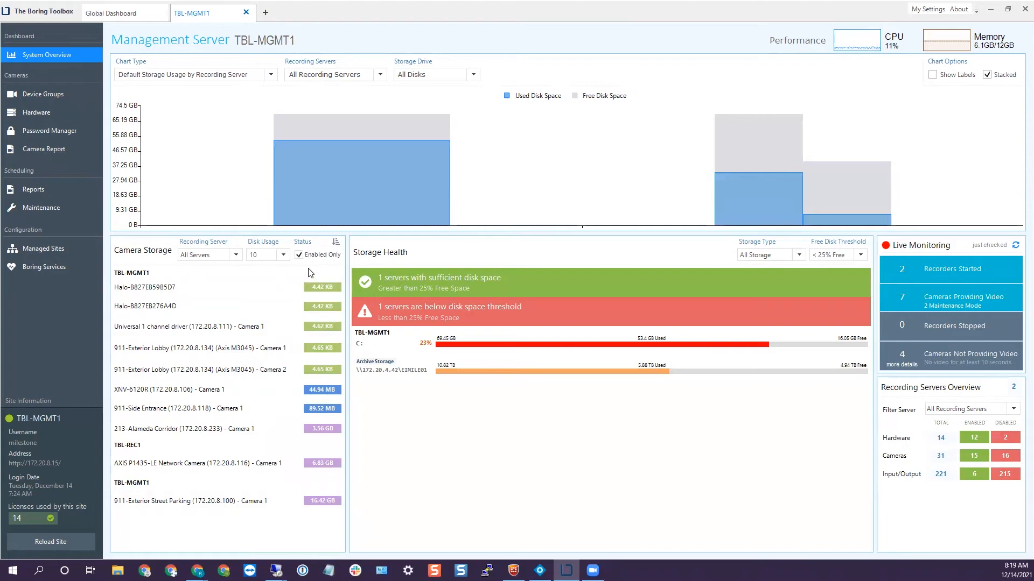
mouse_move(295, 290)
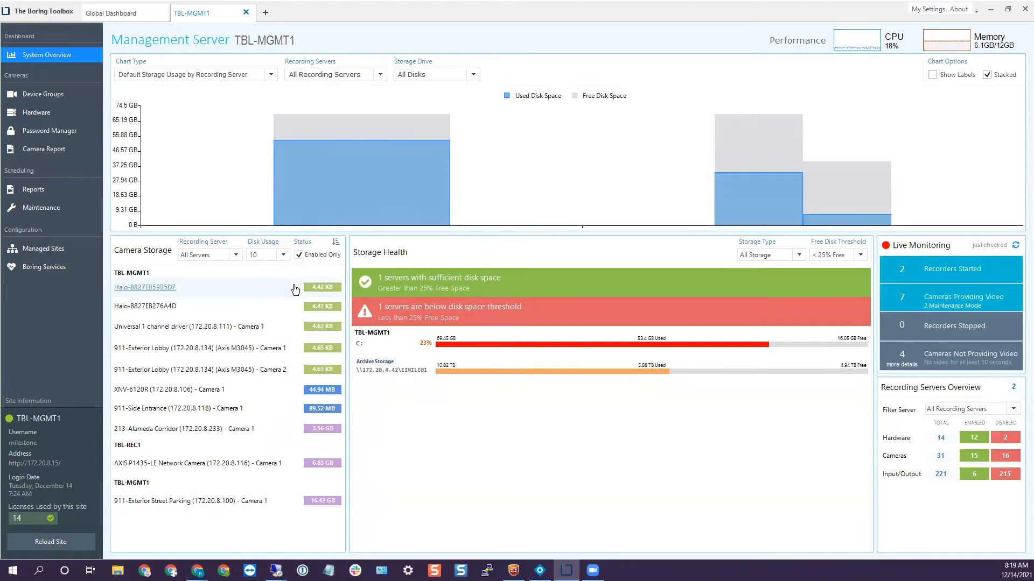
mouse_move(301, 296)
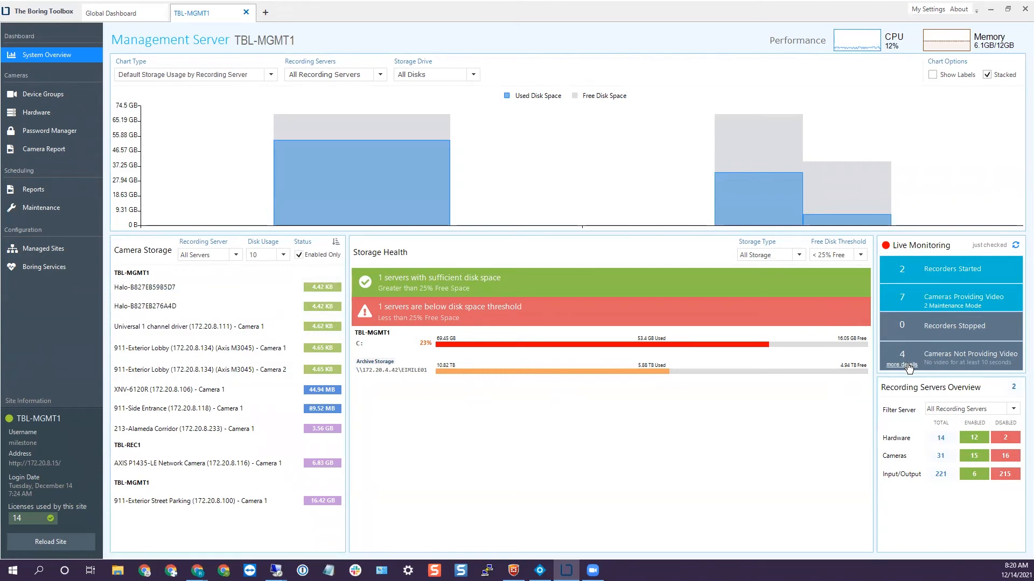
mouse_move(186, 369)
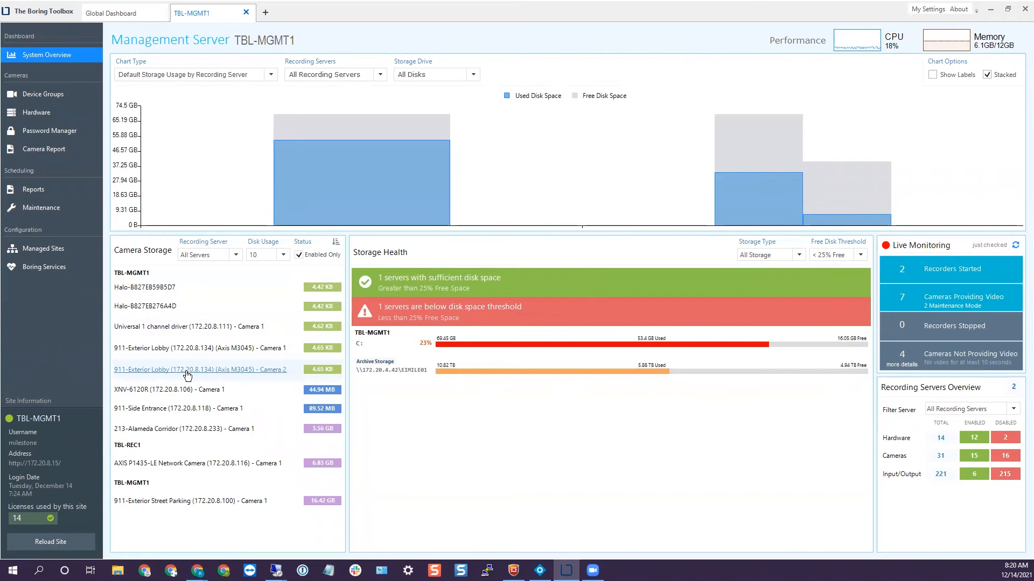
mouse_move(224, 378)
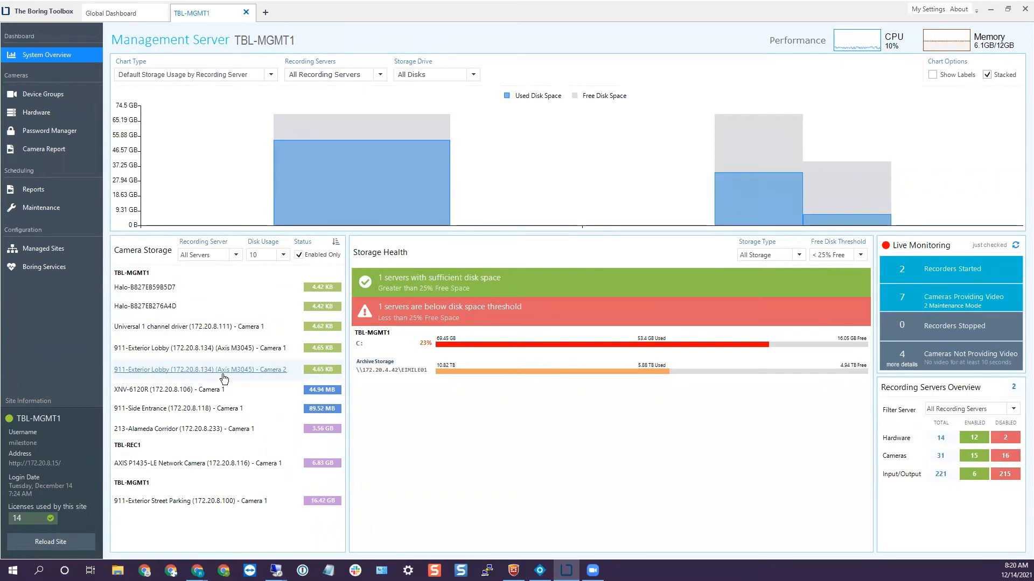
mouse_move(309, 379)
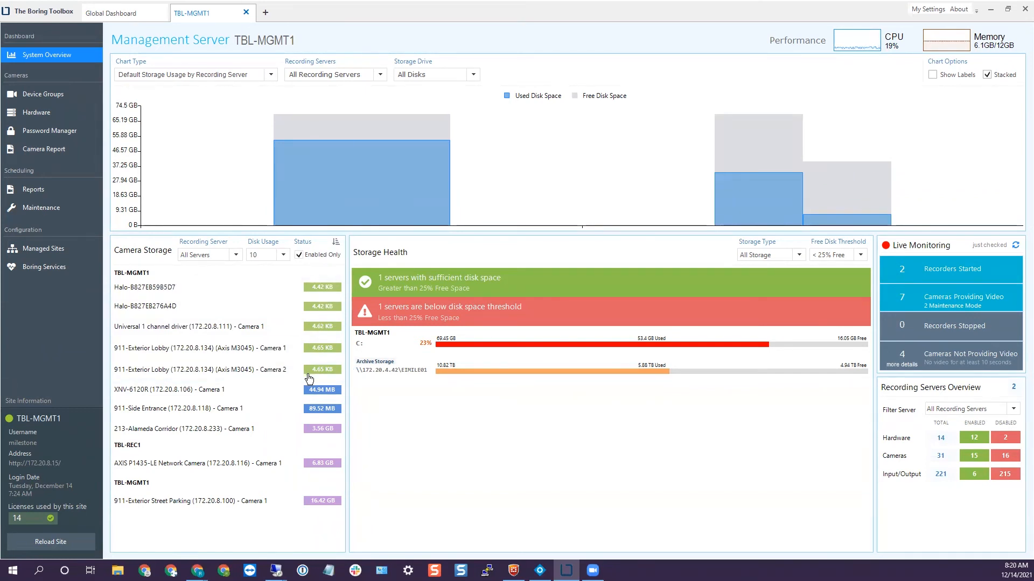
mouse_move(335, 242)
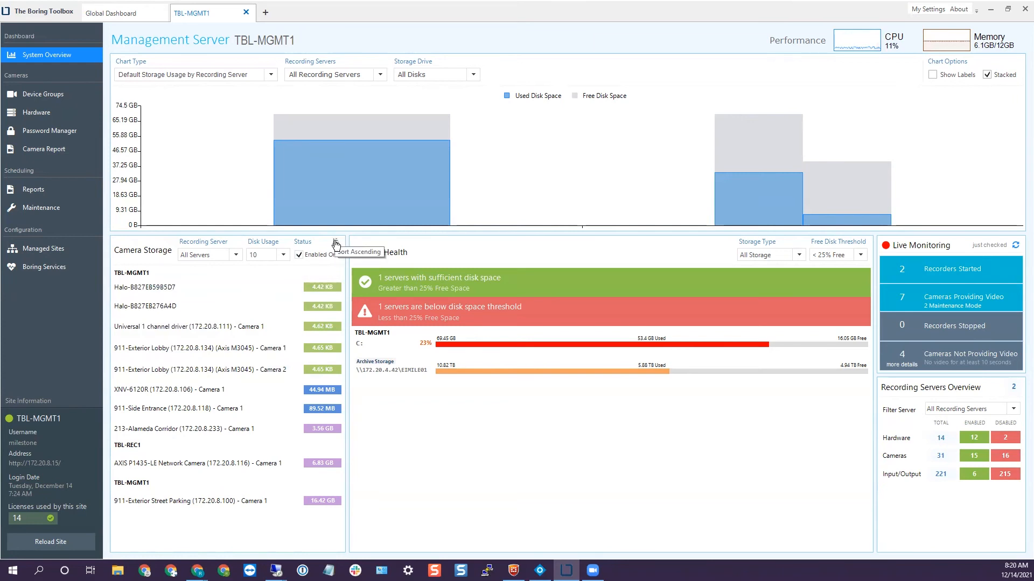
left_click(335, 242)
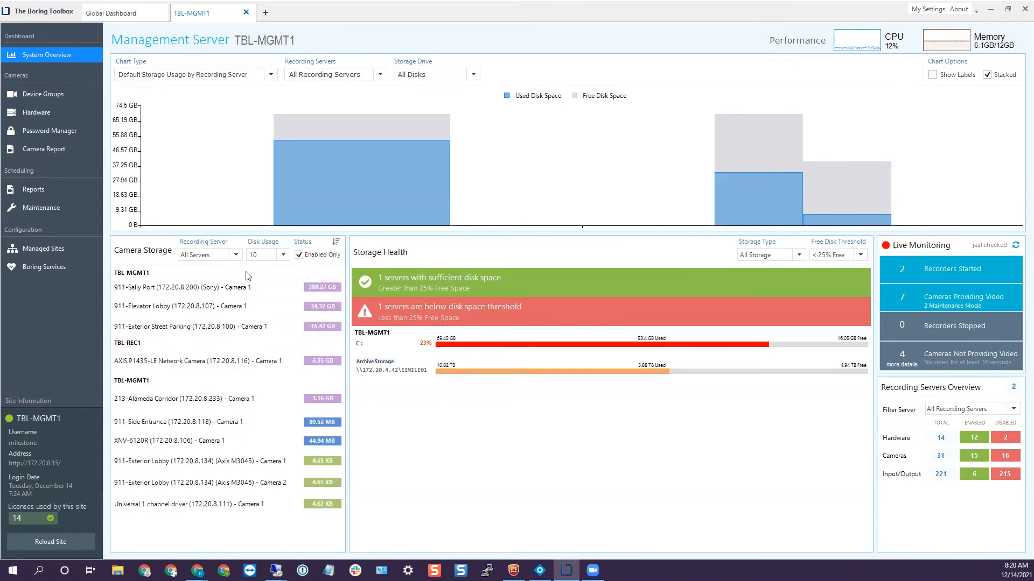
mouse_move(192, 327)
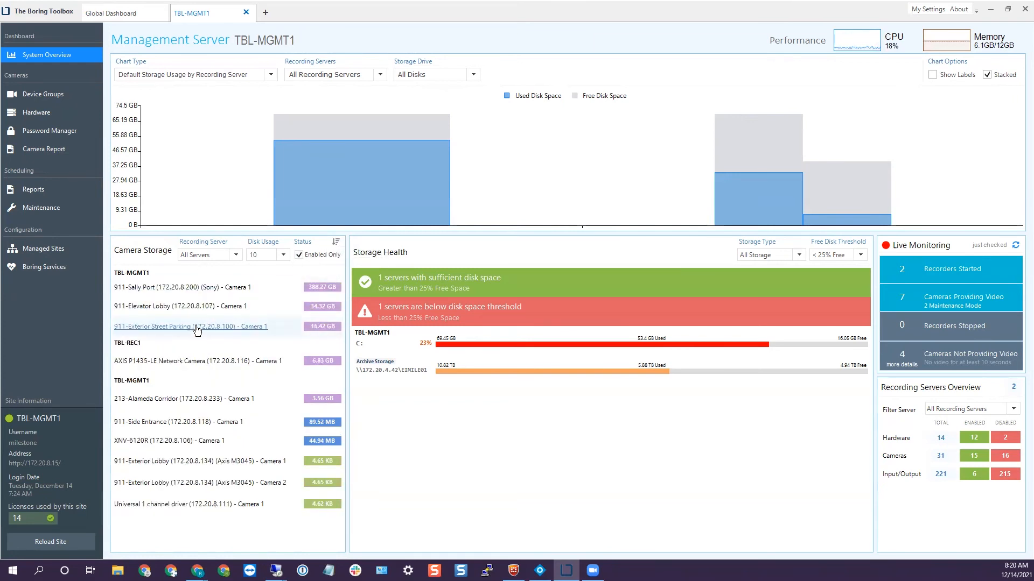
Step: Show the 911-Exterior Street Parking camera's hardware entry with its details panel on
left_click(37, 112)
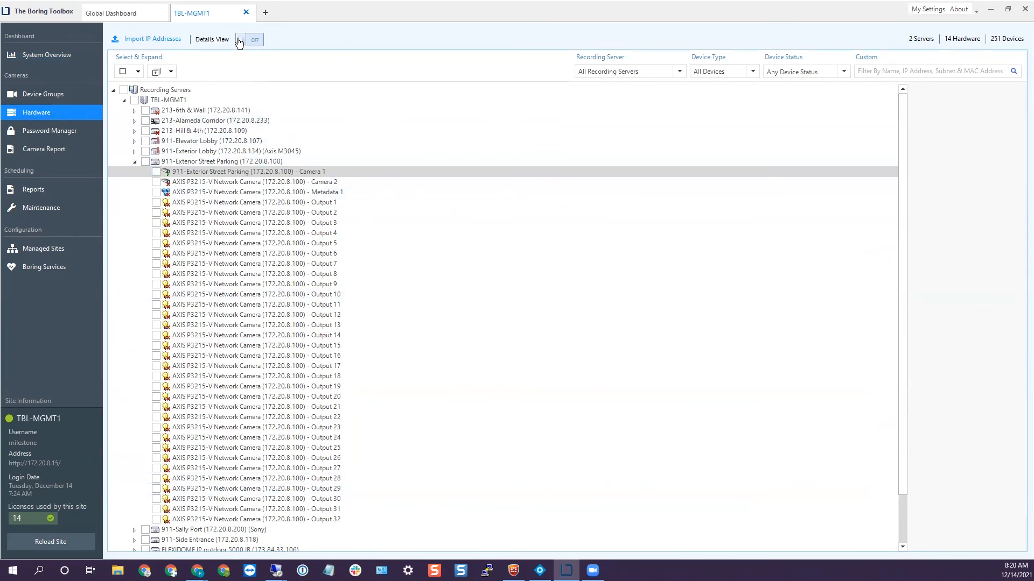
left_click(249, 39)
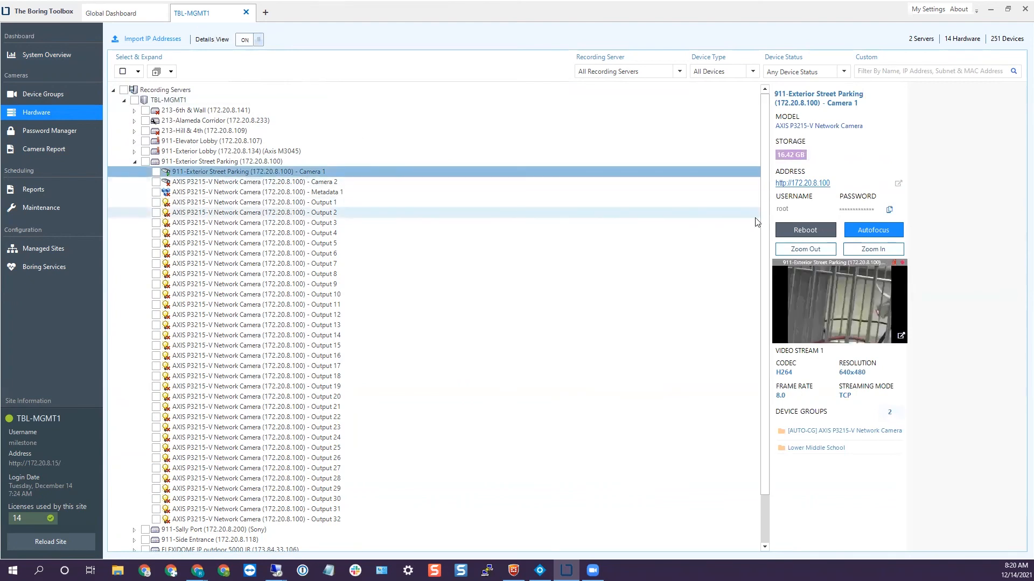
mouse_move(842, 336)
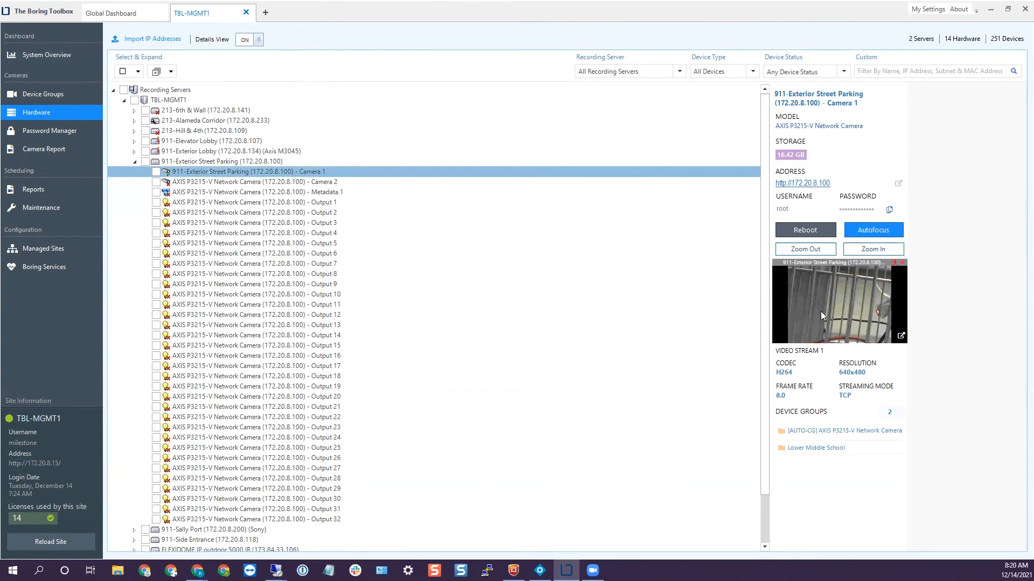
Step: Hide the camera details panel and return to the System Overview dashboard
left_click(249, 39)
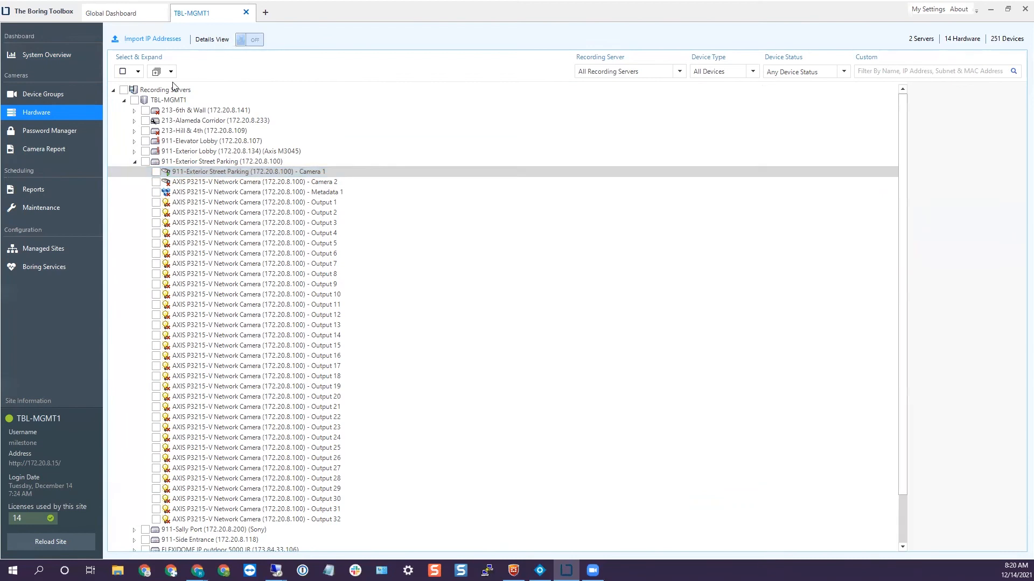
left_click(46, 55)
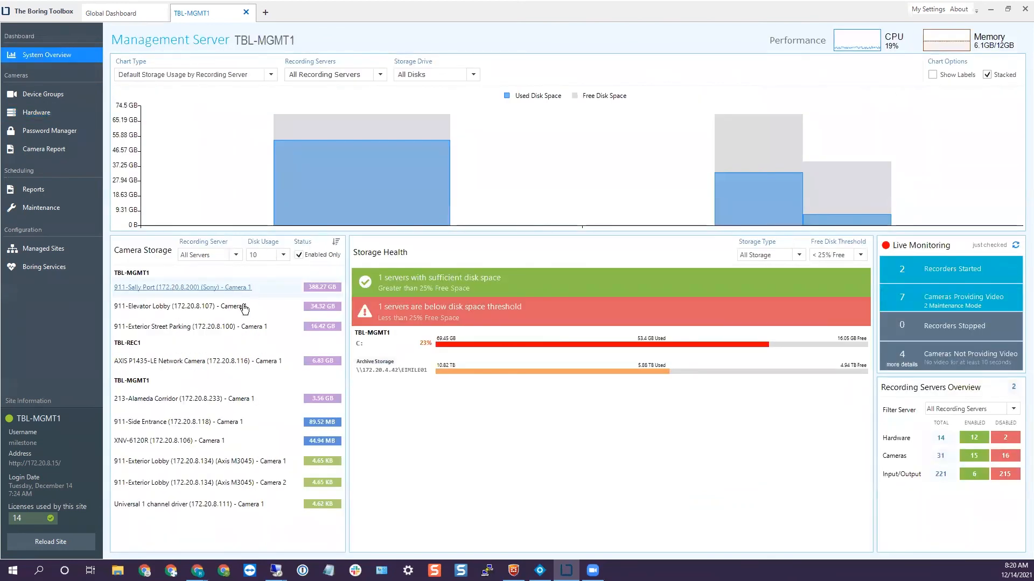